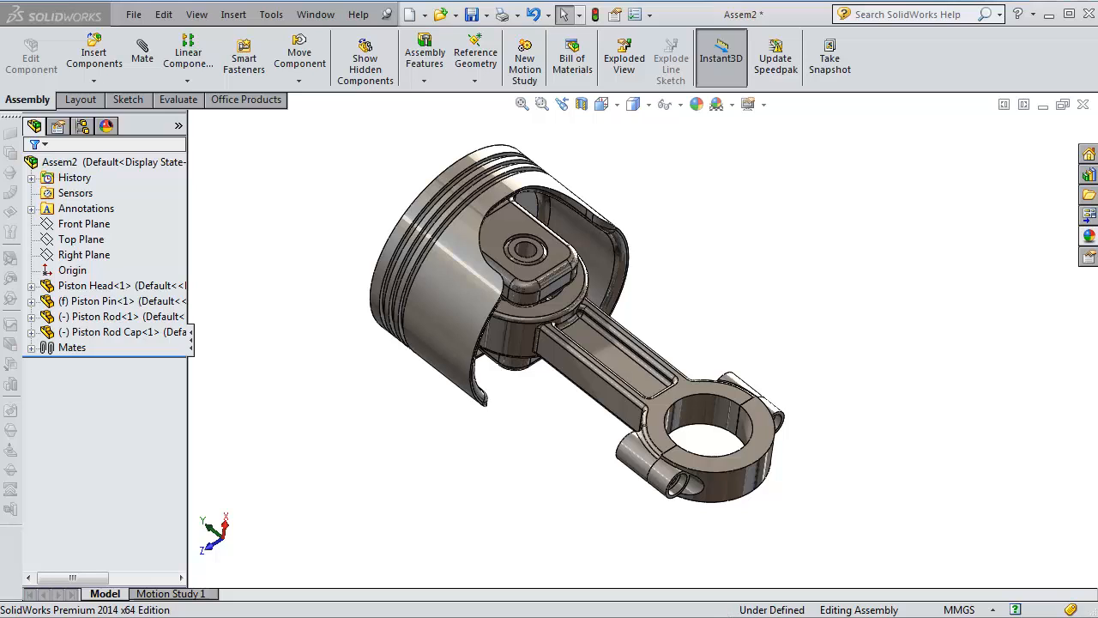
{"action": "mouse_move", "coordinate": [459, 551]}
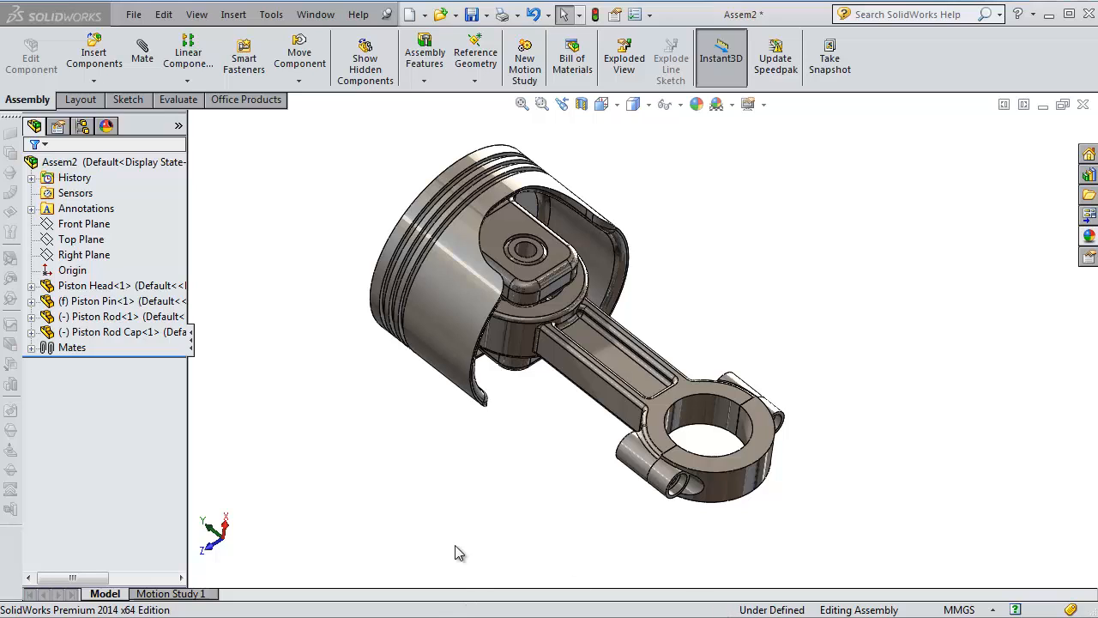
{"action": "mouse_move", "coordinate": [469, 429]}
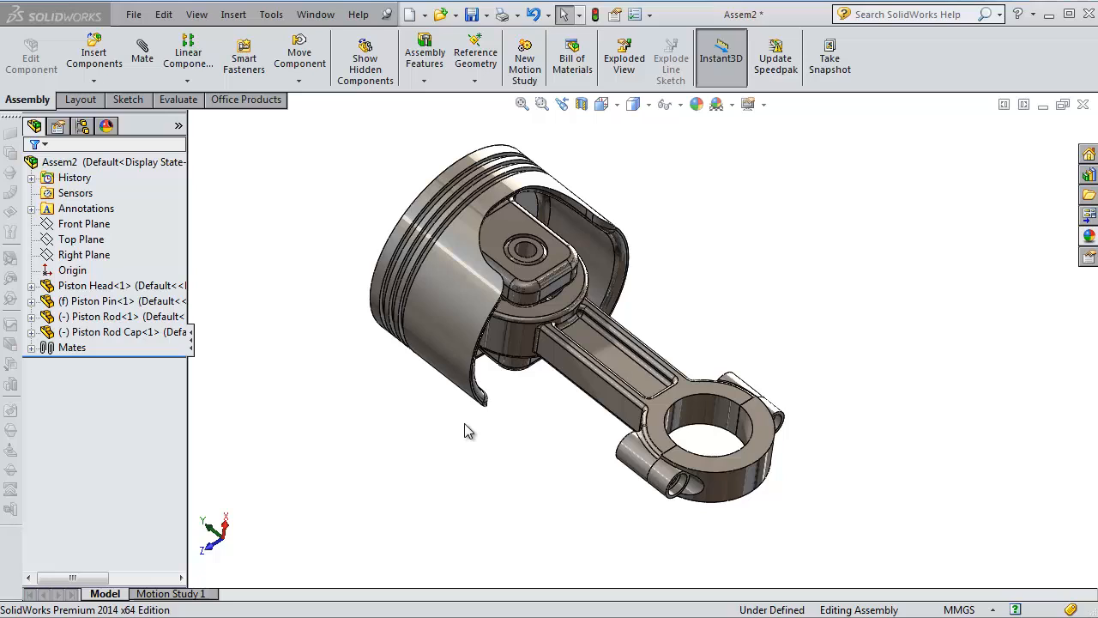
{"action": "mouse_move", "coordinate": [480, 429]}
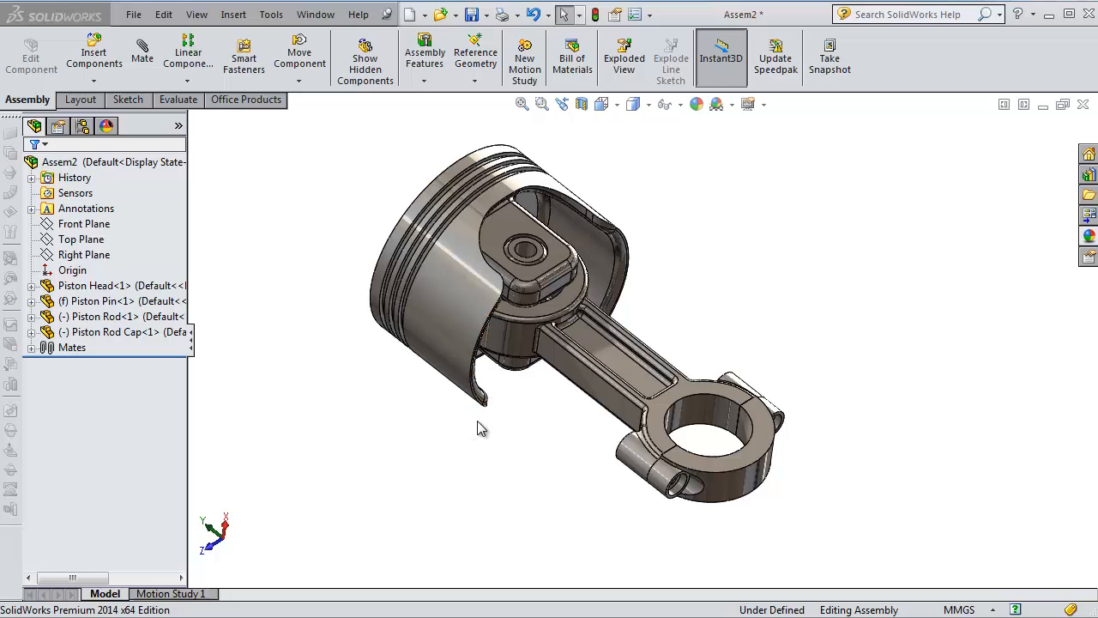
{"action": "mouse_move", "coordinate": [493, 408]}
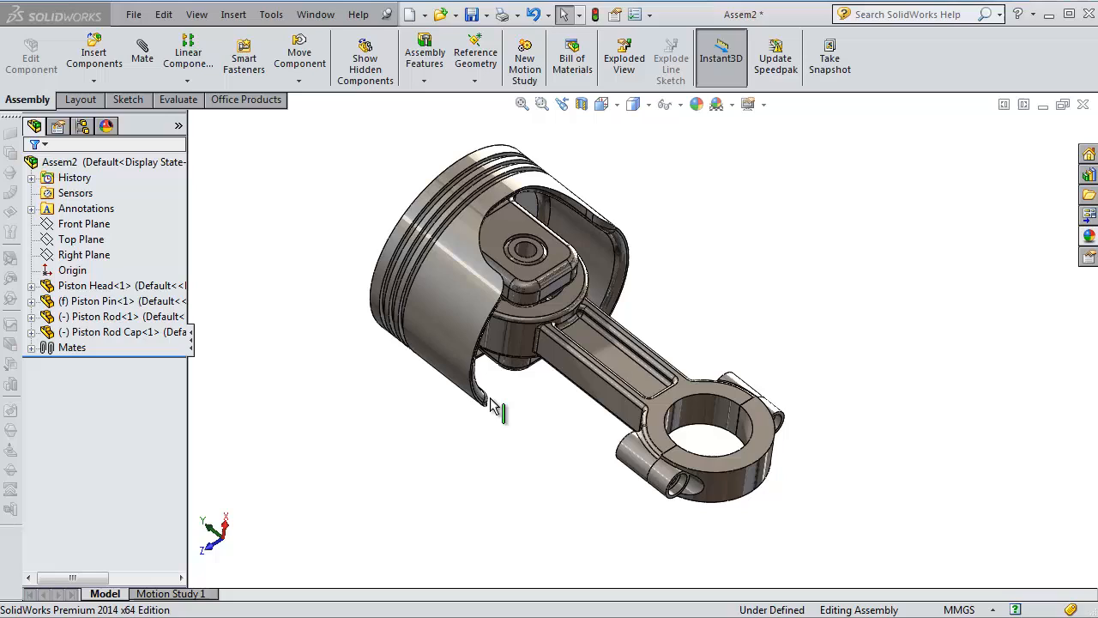
{"action": "mouse_move", "coordinate": [496, 403]}
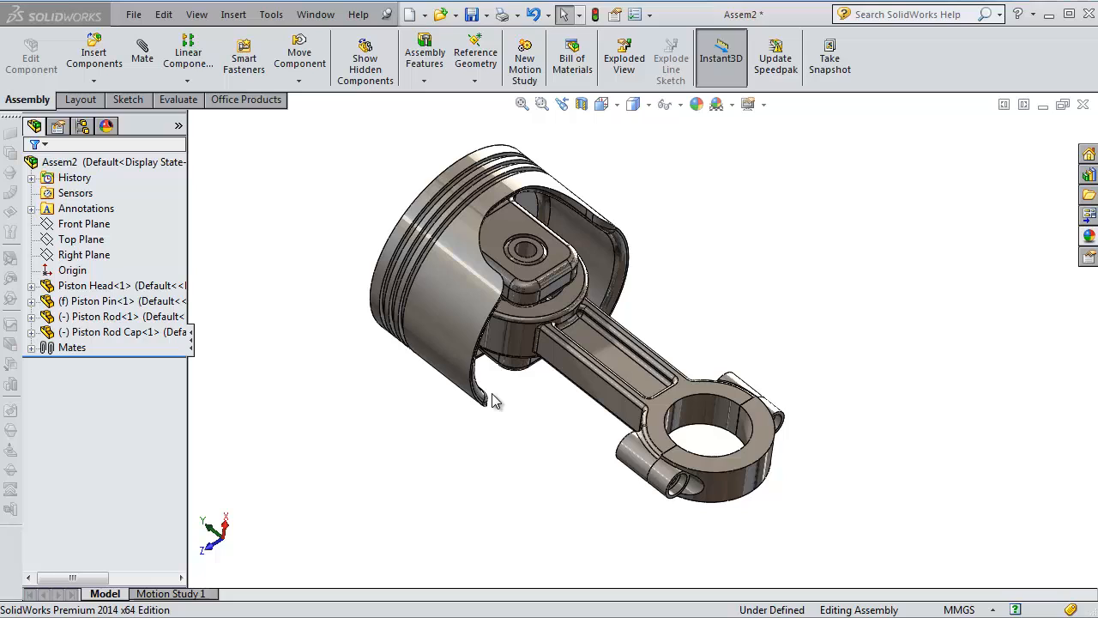
{"action": "mouse_move", "coordinate": [635, 231]}
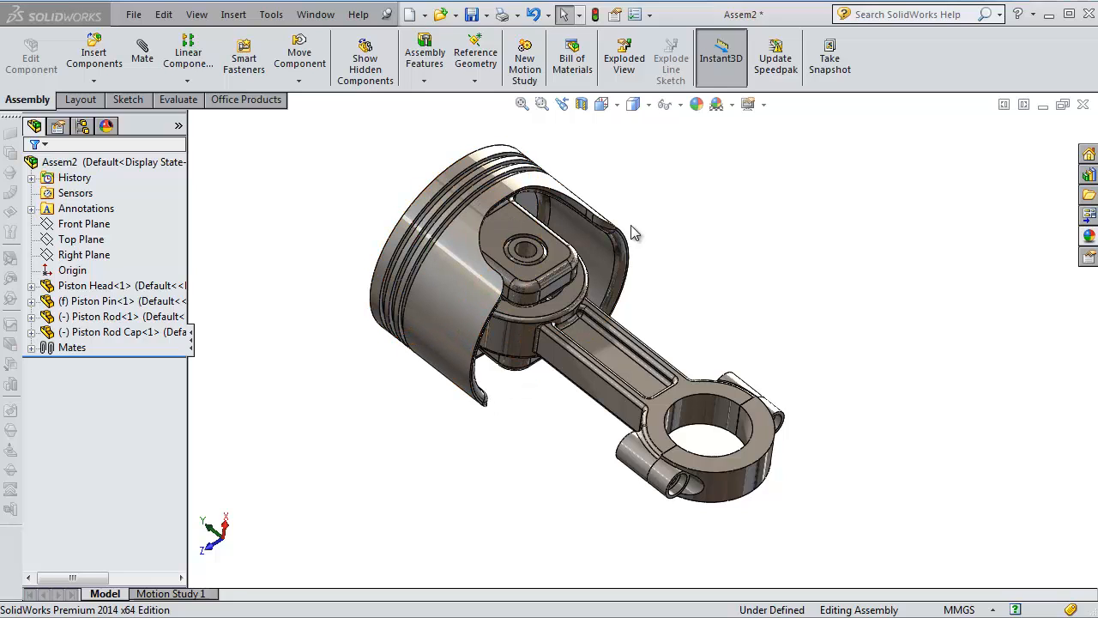
{"action": "mouse_move", "coordinate": [637, 222]}
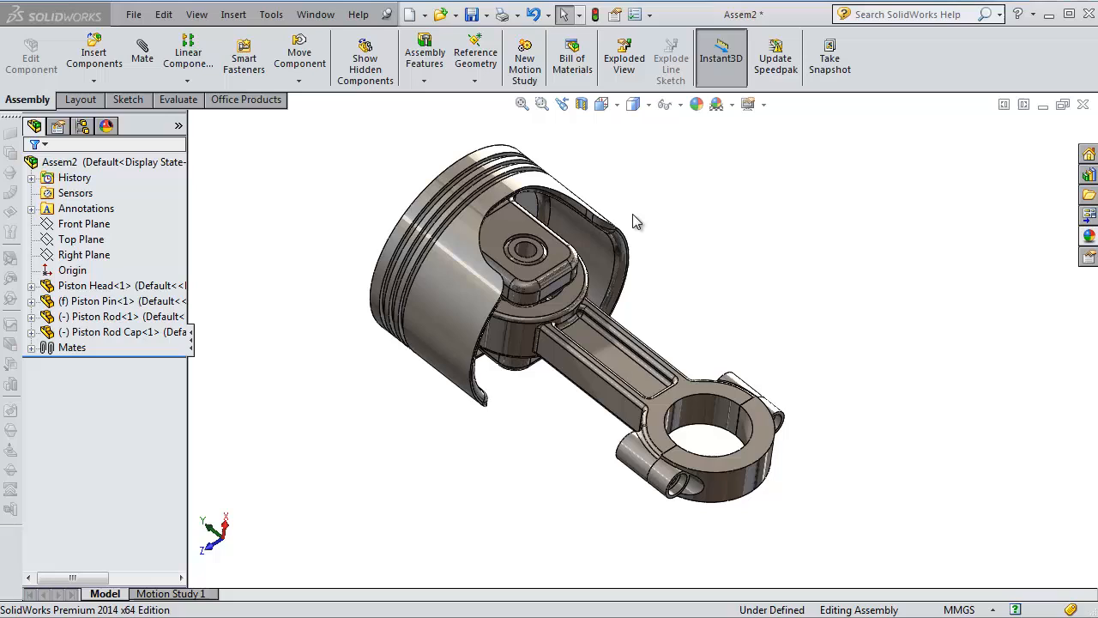
{"action": "mouse_move", "coordinate": [624, 217]}
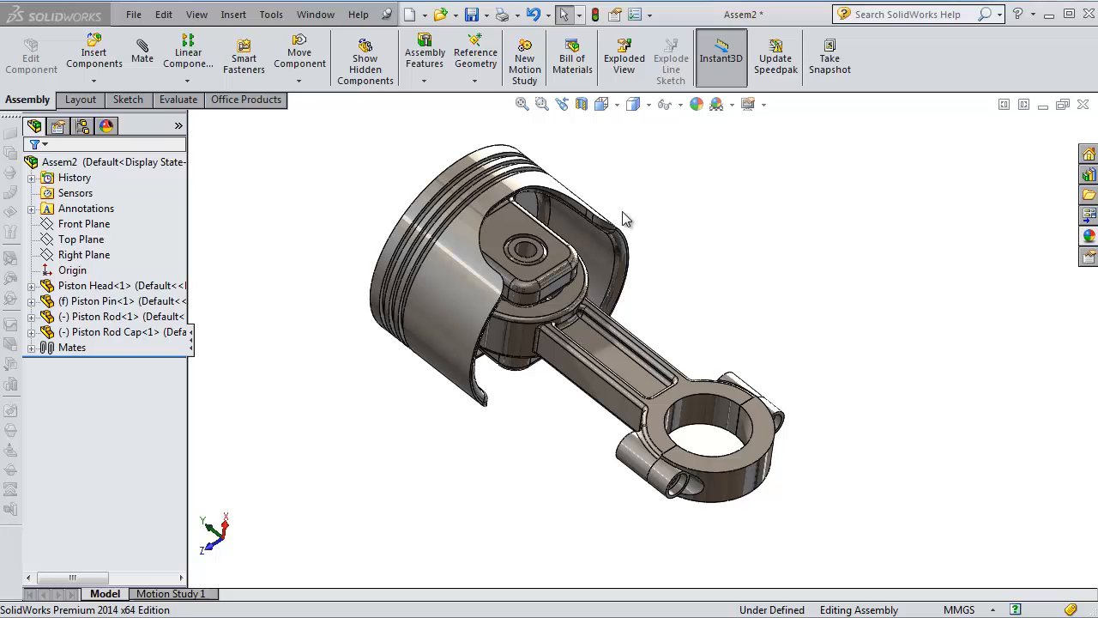
{"action": "mouse_move", "coordinate": [590, 159]}
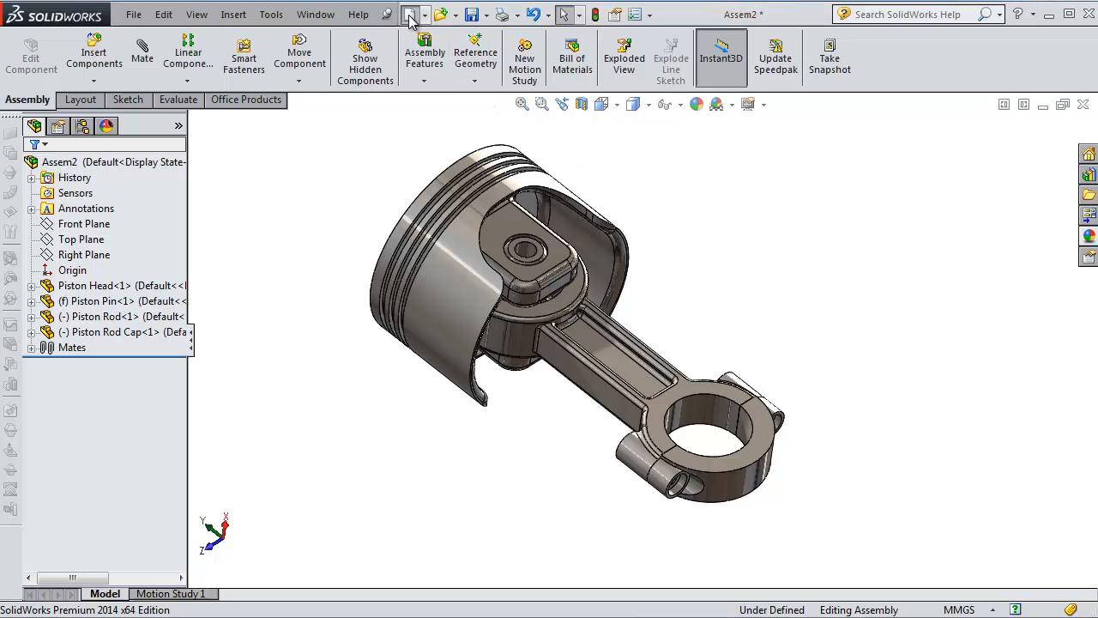
Step: Open the New SolidWorks Document dialog showing Part, Assembly and Drawing options
{"action": "left_click", "coordinate": [413, 15]}
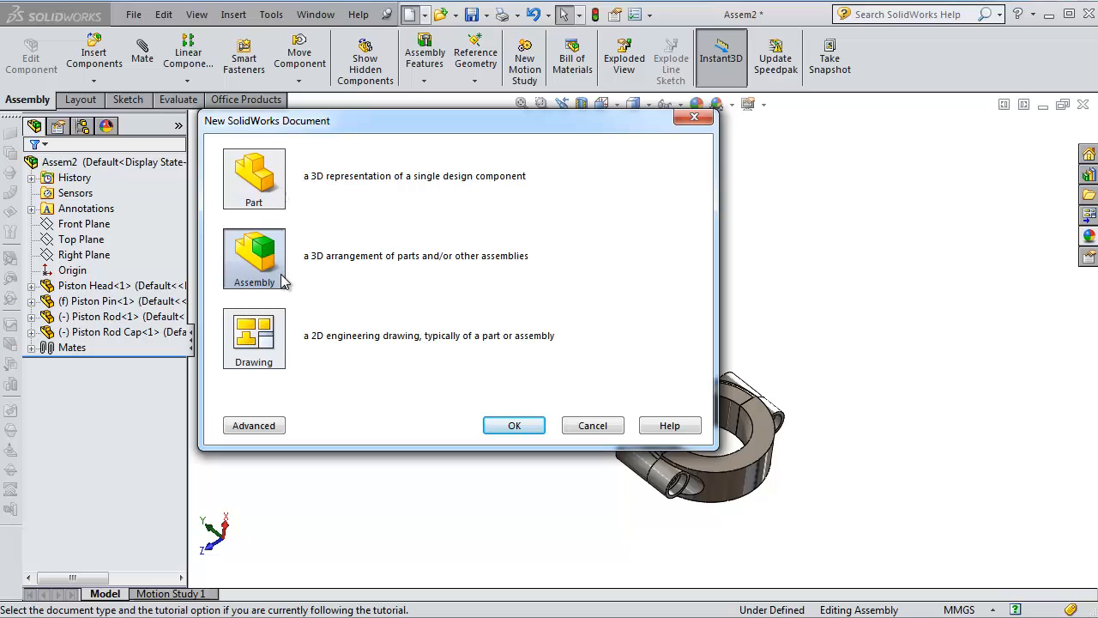
{"action": "mouse_move", "coordinate": [273, 175]}
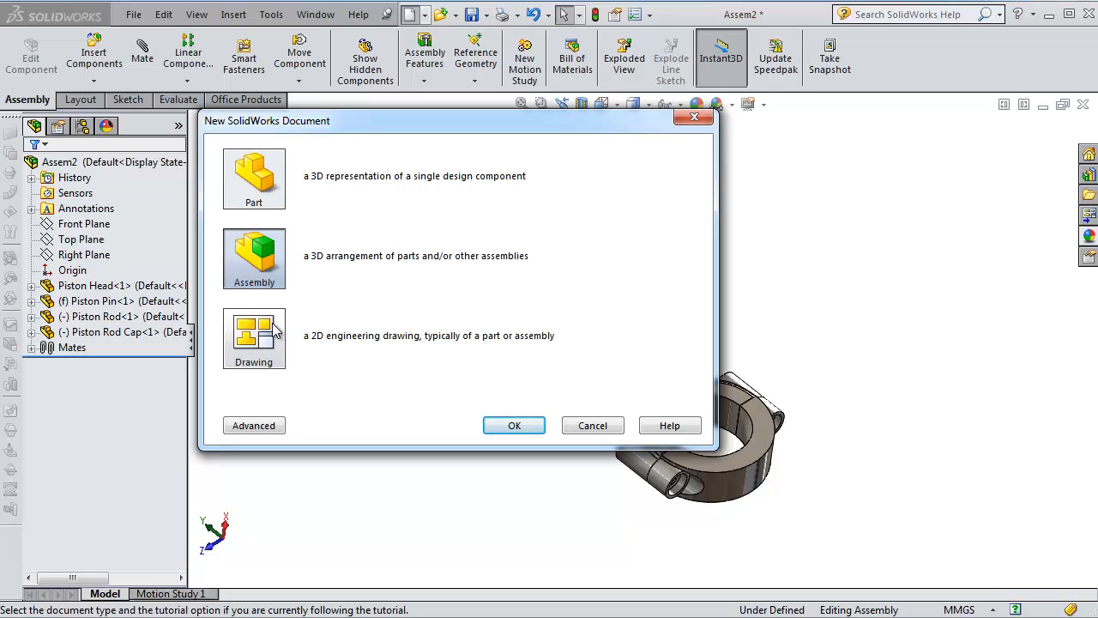
{"action": "mouse_move", "coordinate": [279, 320]}
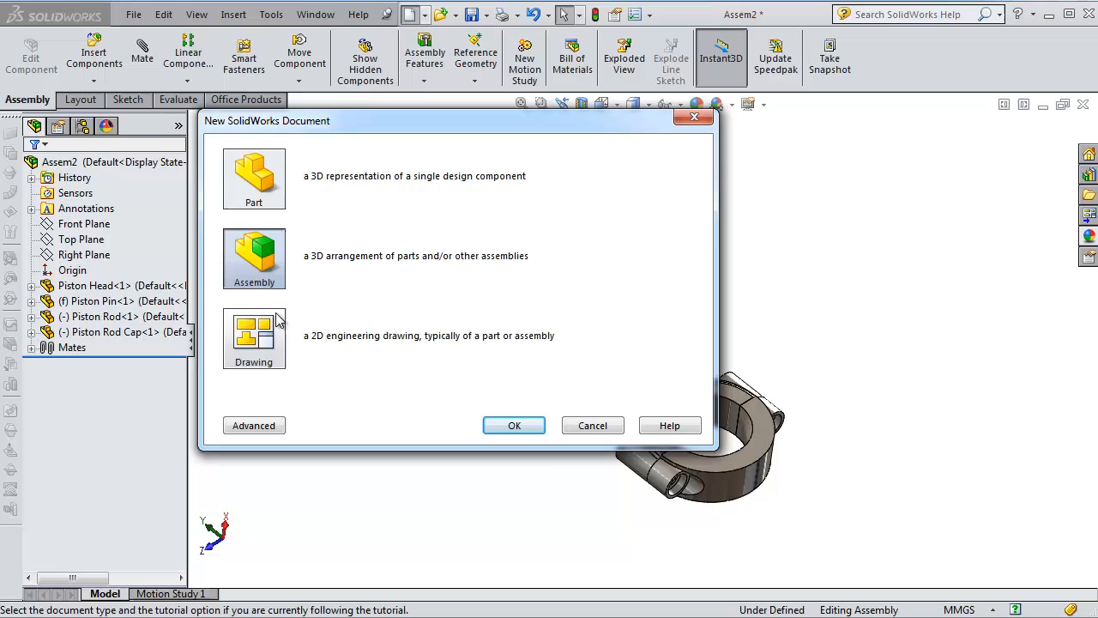
{"action": "mouse_move", "coordinate": [408, 287]}
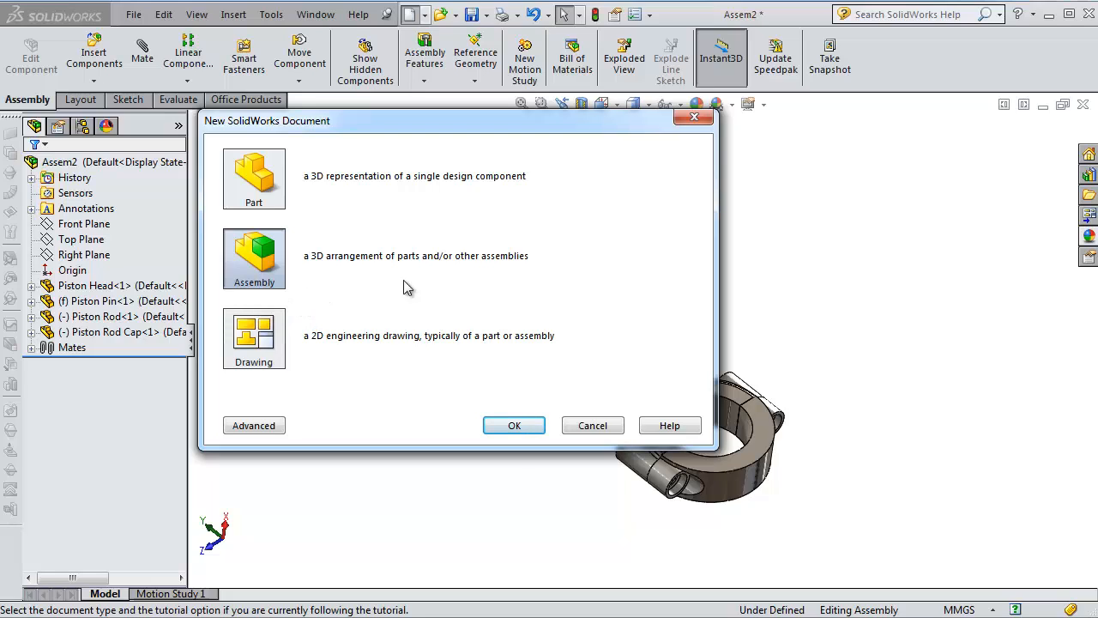
{"action": "mouse_move", "coordinate": [511, 335]}
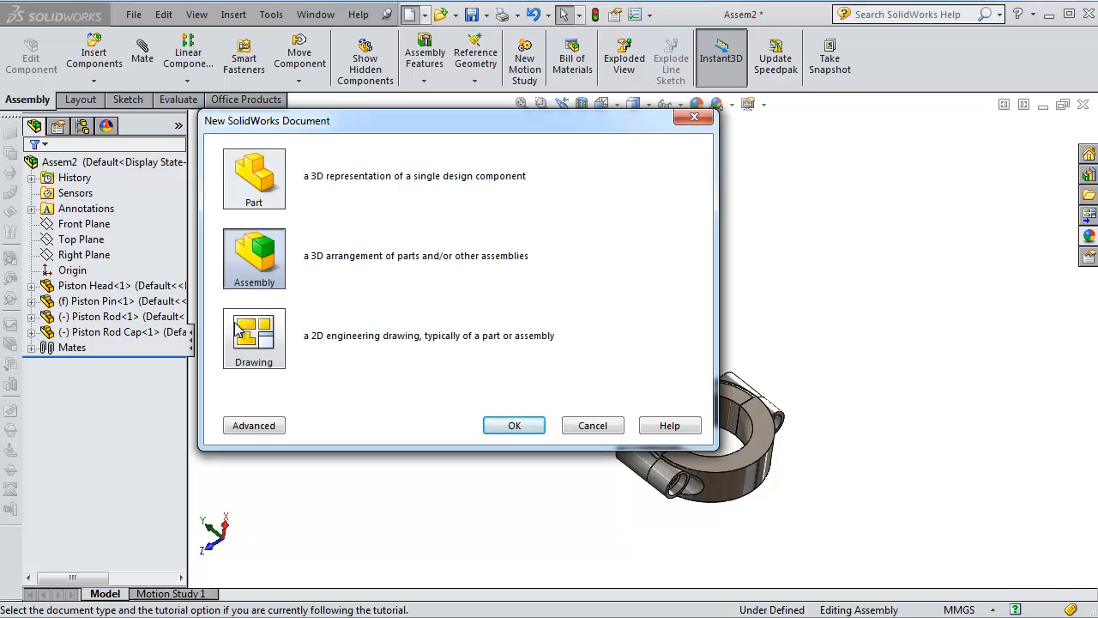
{"action": "mouse_move", "coordinate": [314, 347]}
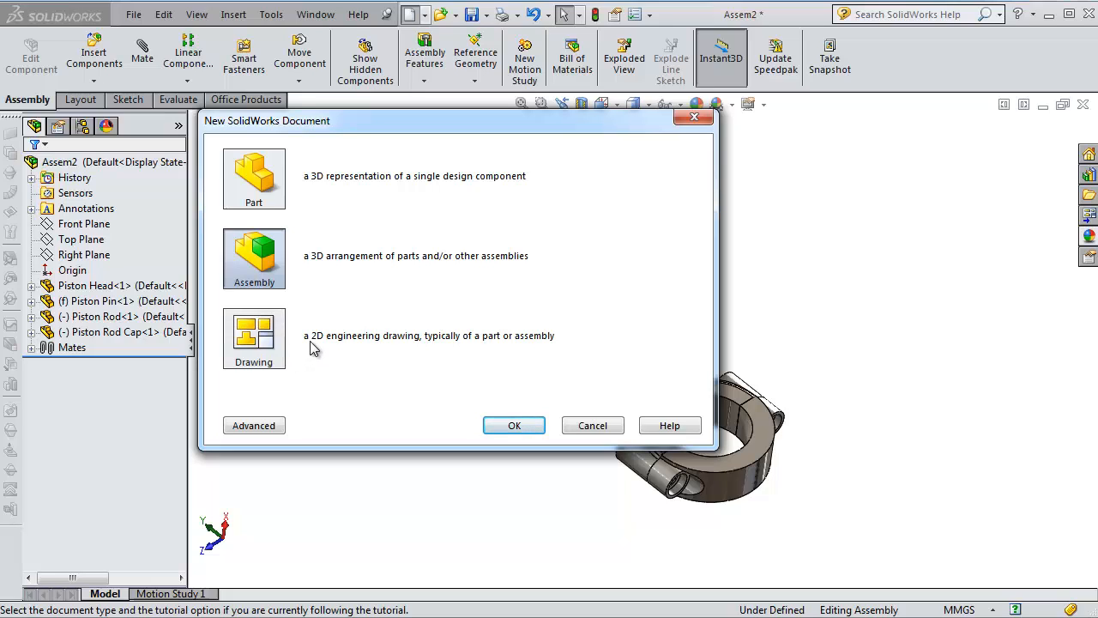
{"action": "mouse_move", "coordinate": [397, 349]}
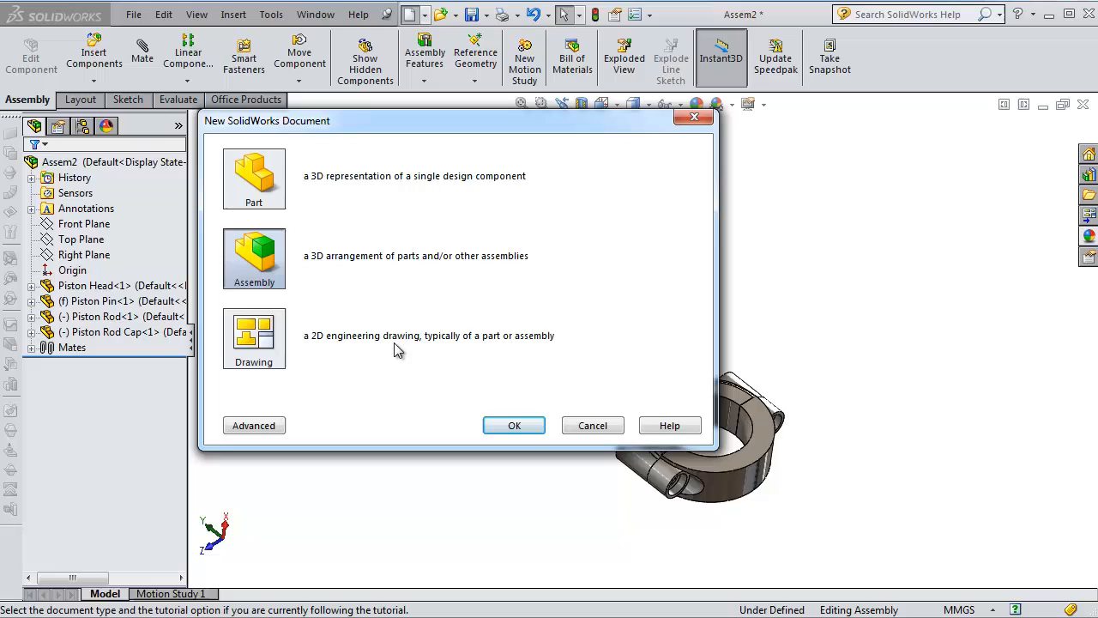
{"action": "mouse_move", "coordinate": [457, 349]}
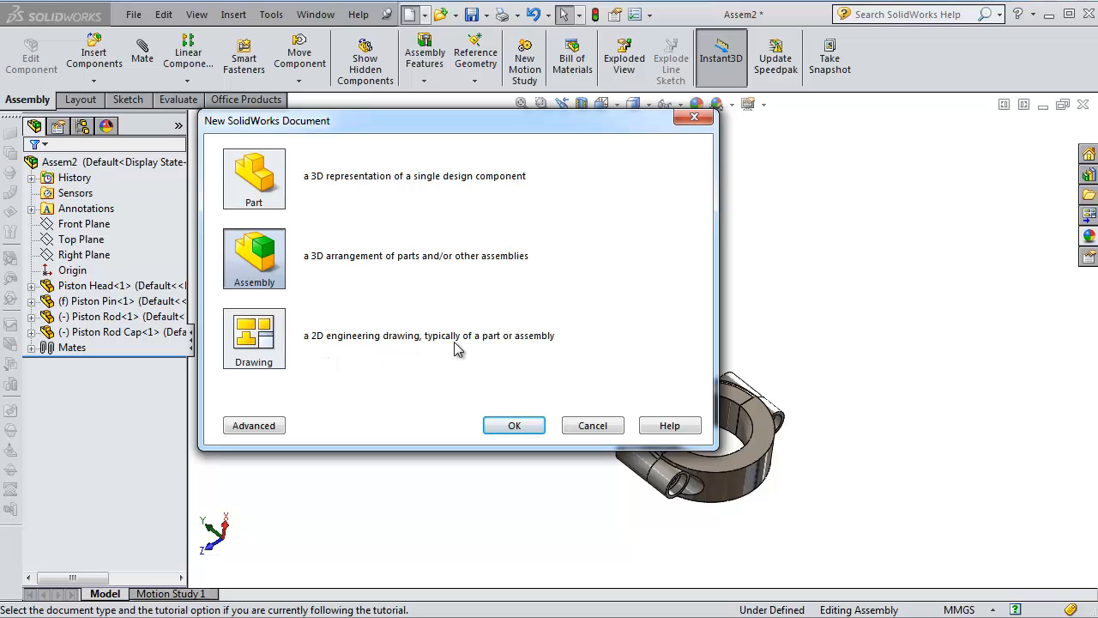